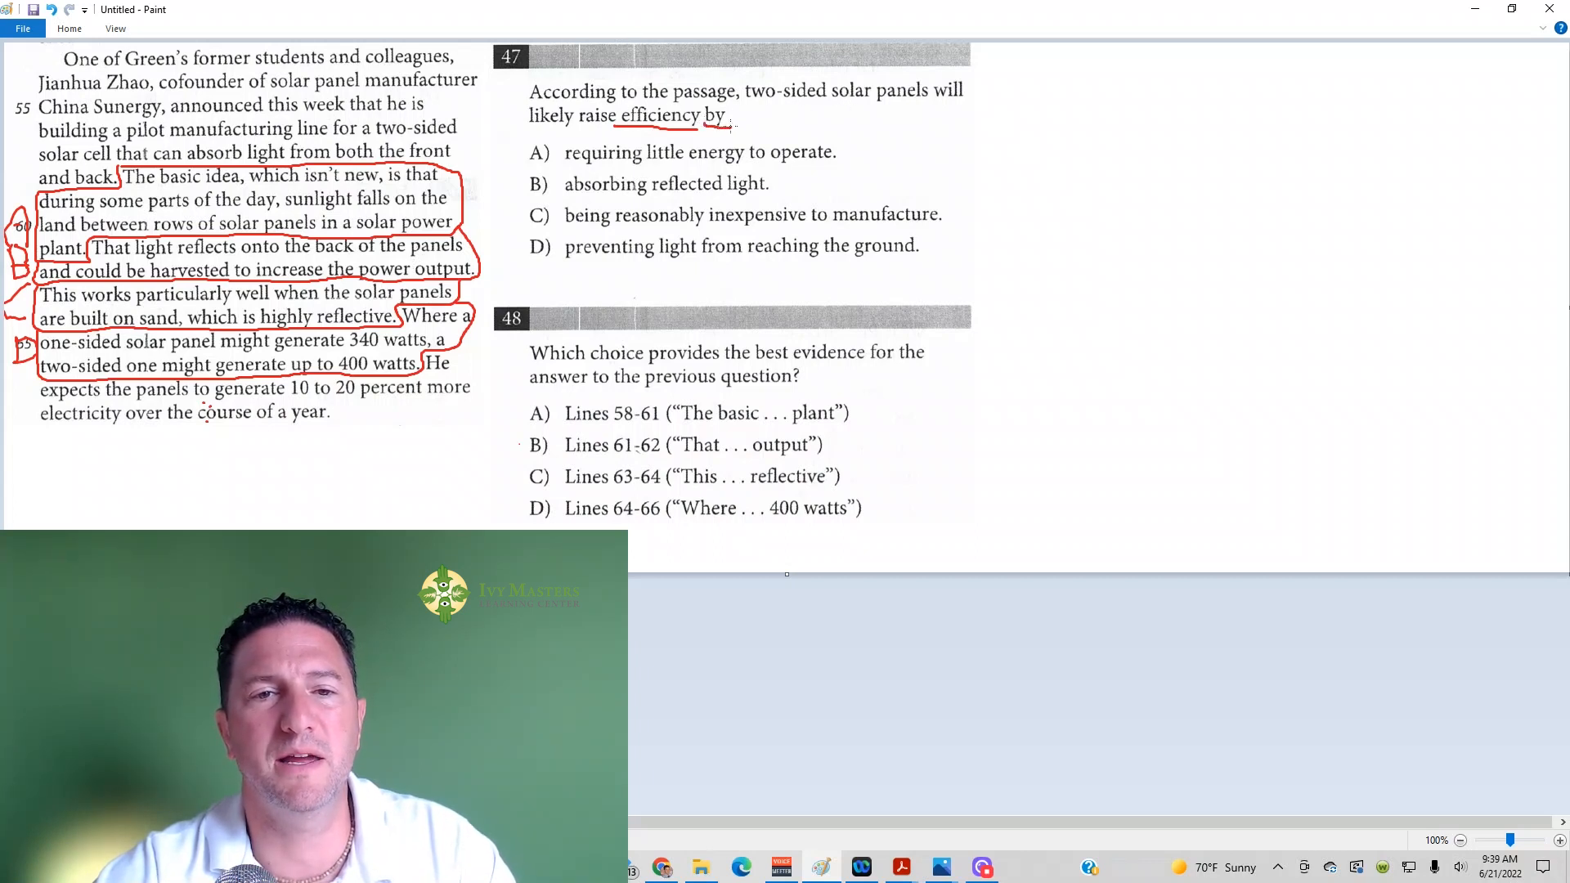
# Step: Mark question 47 in red: circle 'by', strike out A, and circle B for 47 and 48
pyautogui.moveTo(701, 115); pyautogui.dragTo(731, 115)
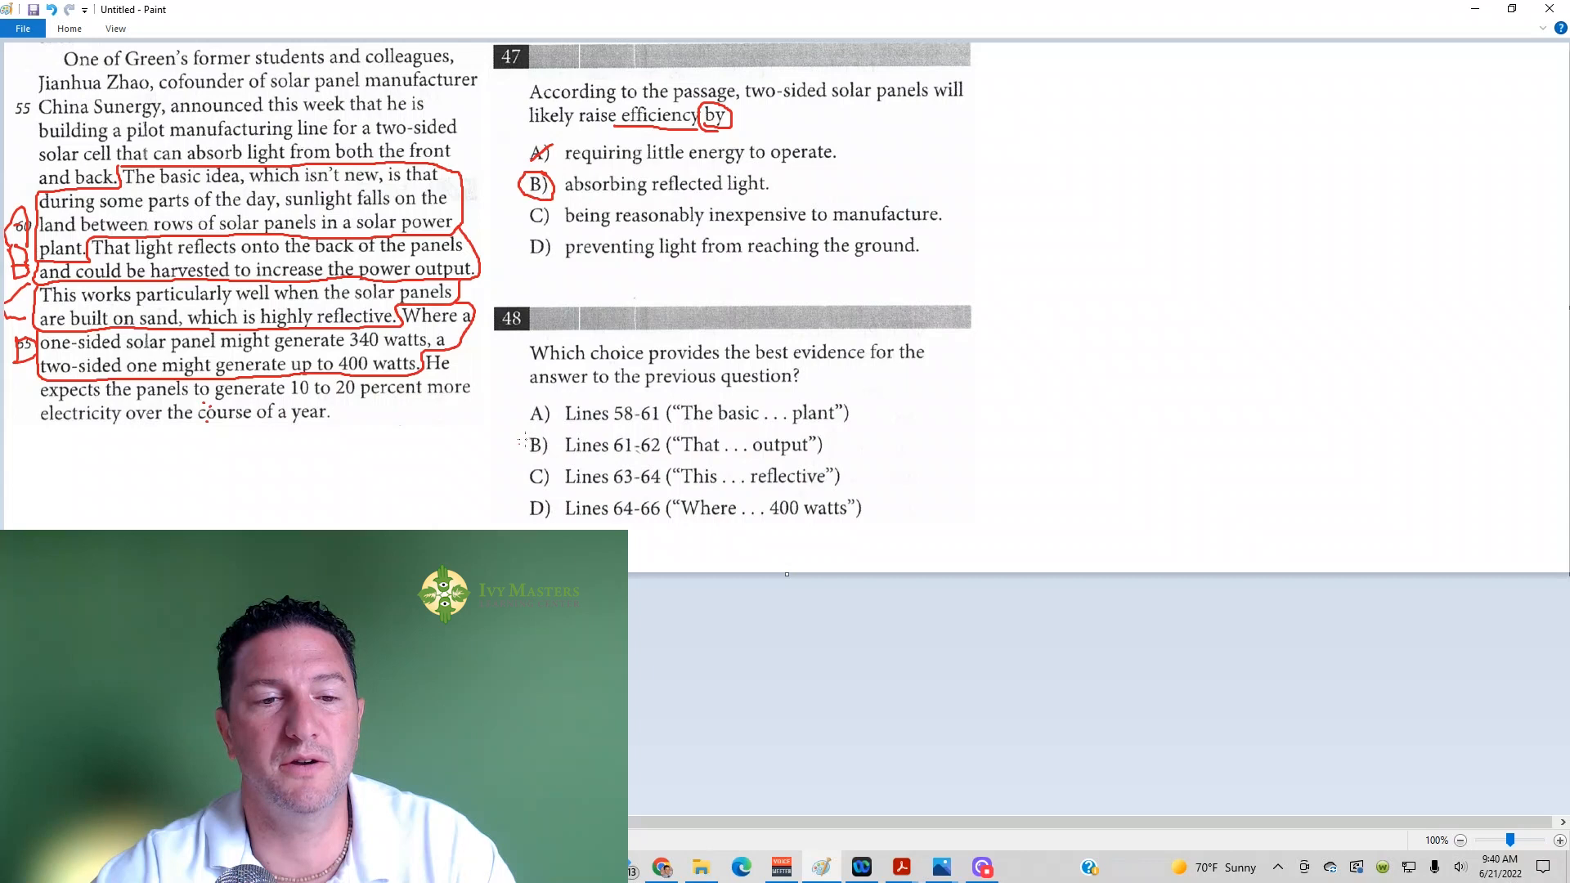
pyautogui.click(538, 445)
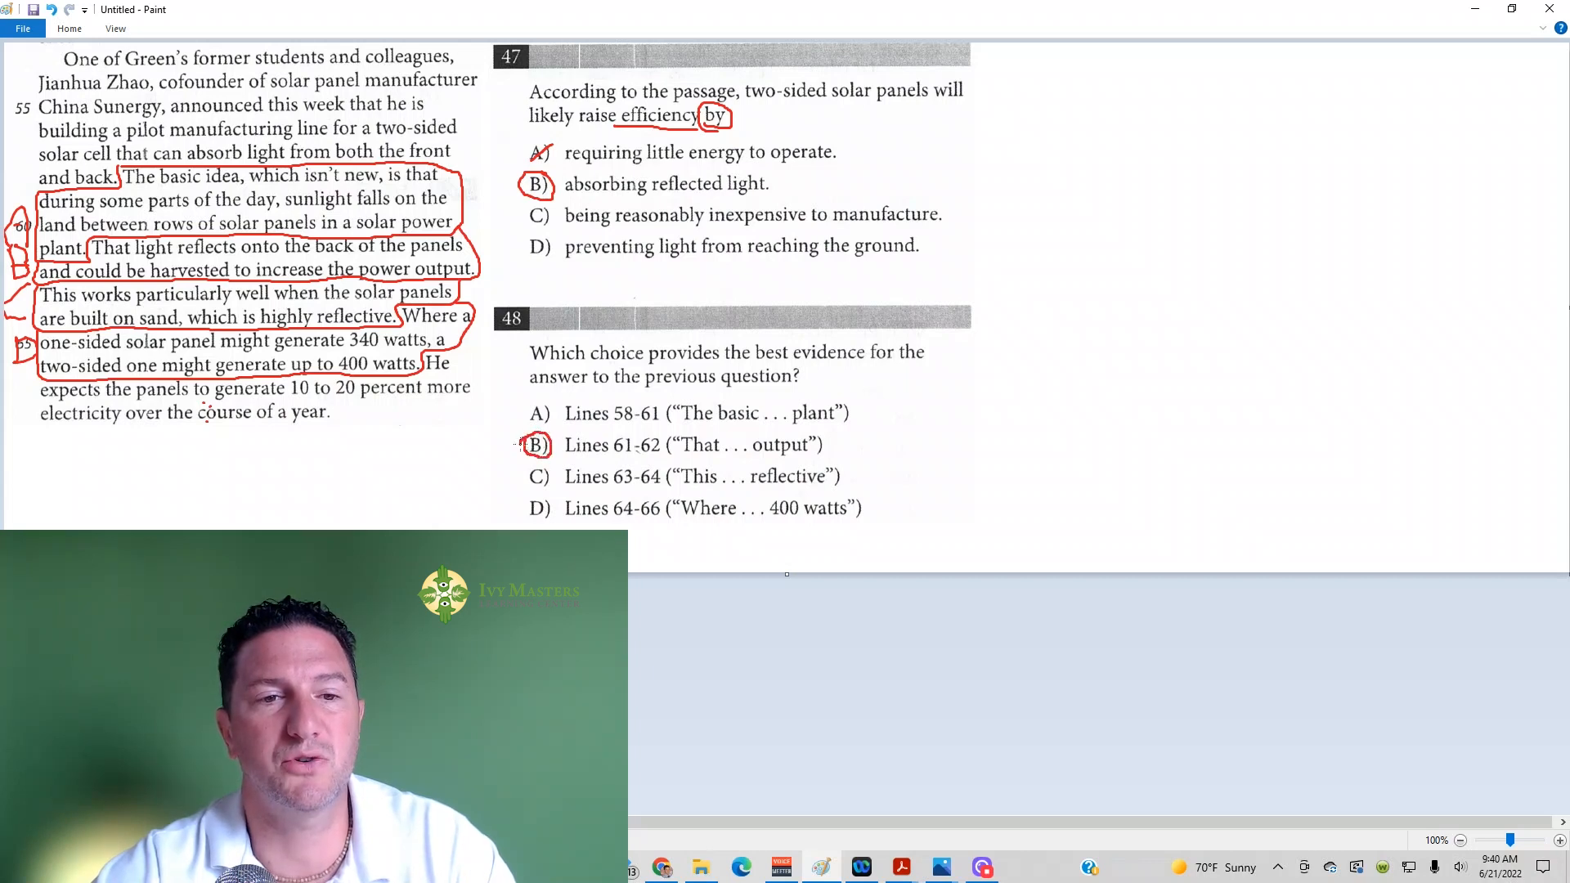